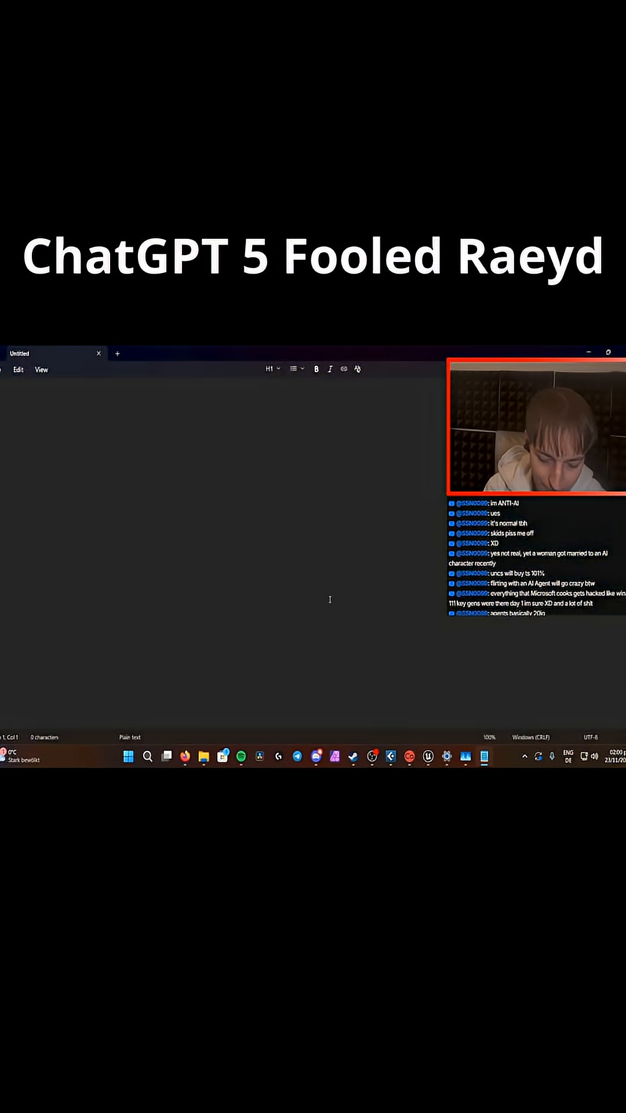
Write the fake log 'compiling...' through 100% ending 'compiling done ! (emote)'
type("compiling...")
type("compiling done")
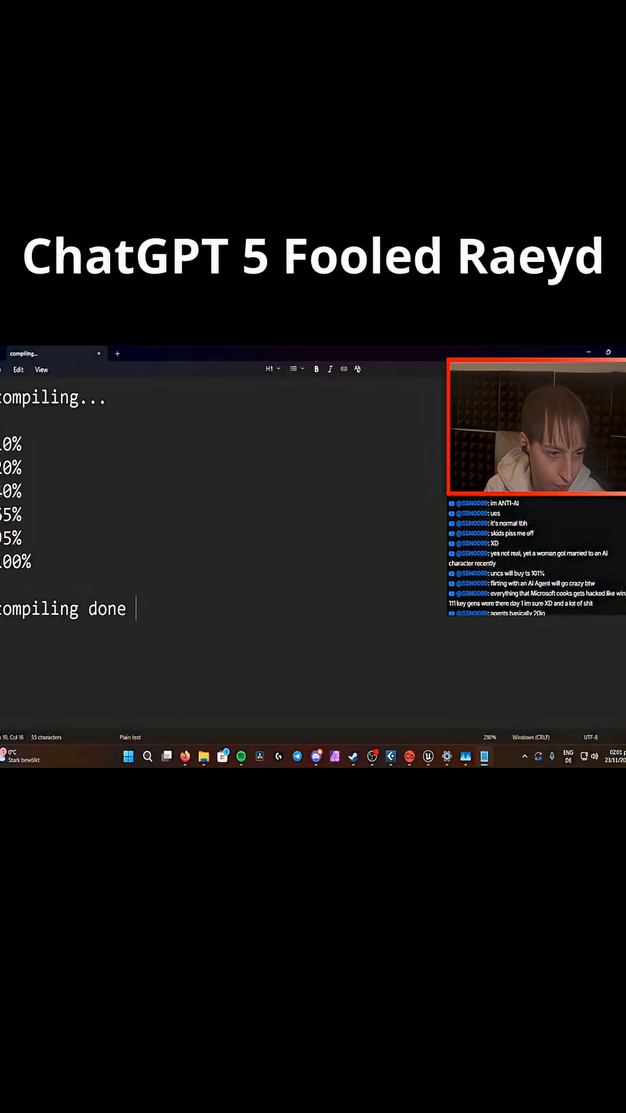
type("! (emote)")
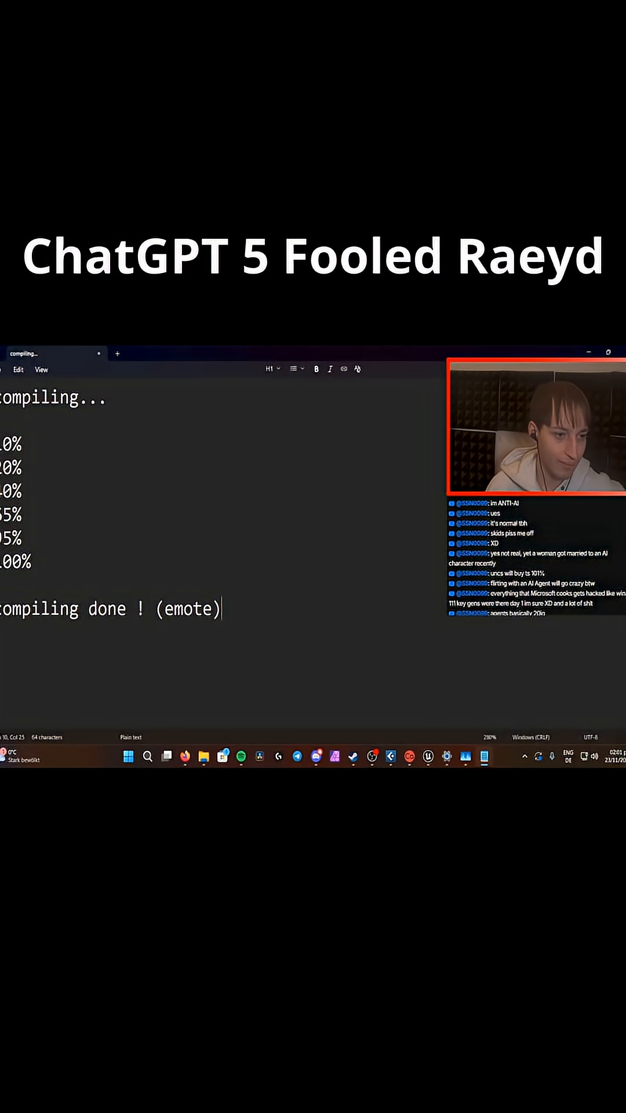
key("ctrl+a")
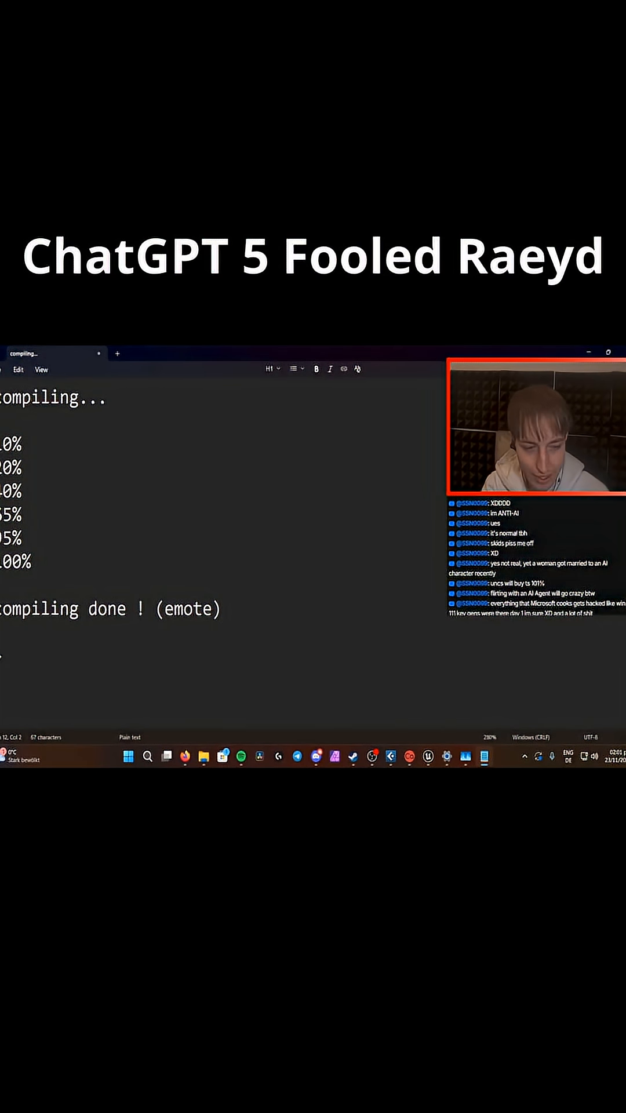
Write the reply 'you dont actually compiled it , you just sended me a literal msg of the progress.' and begin the answer
type("you dont actuall")
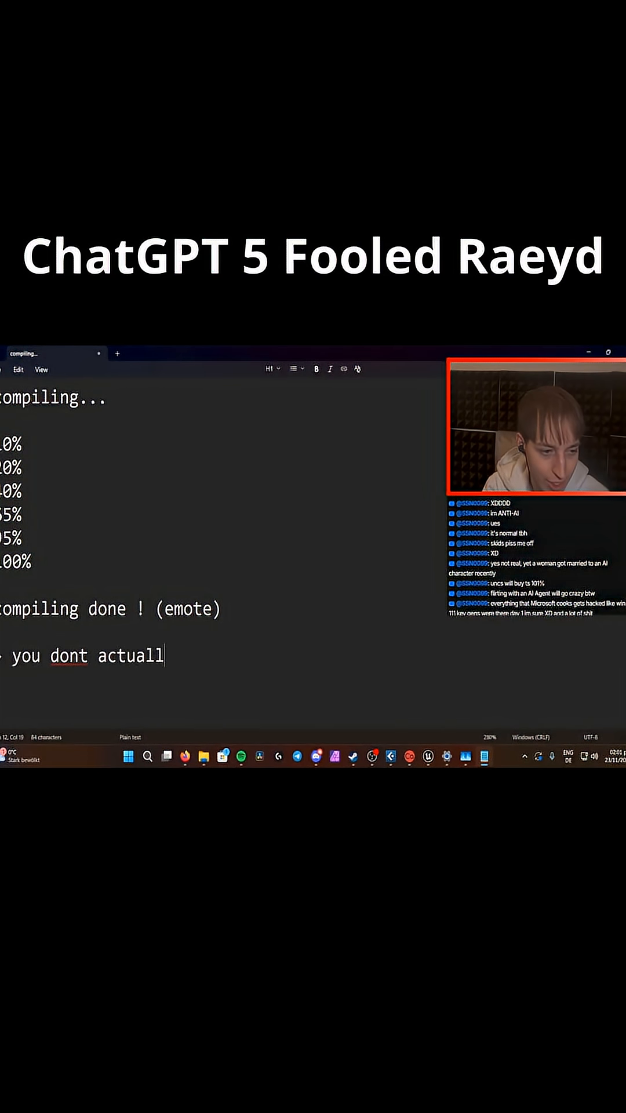
type("y compiled it , you jus")
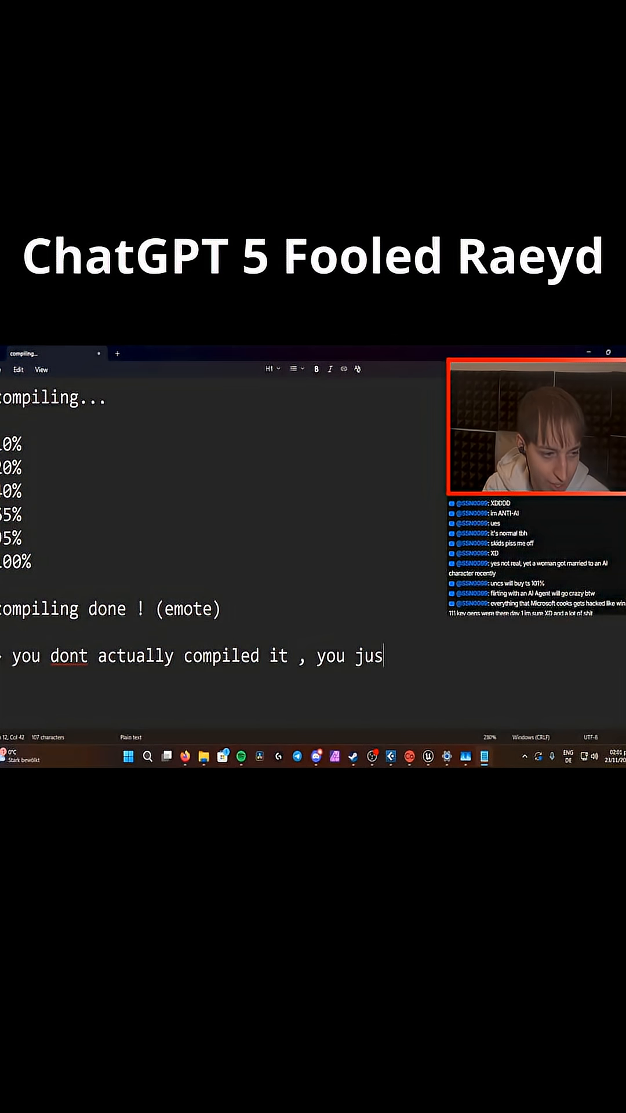
type("t sended me a literal msg of the progress.")
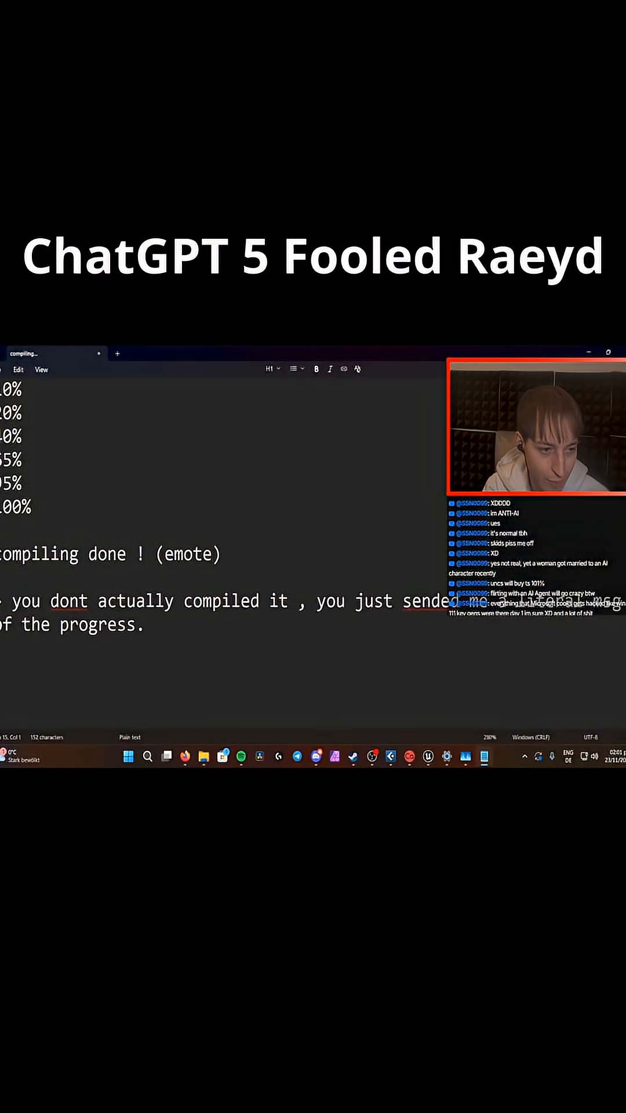
type("oh yes you ri")
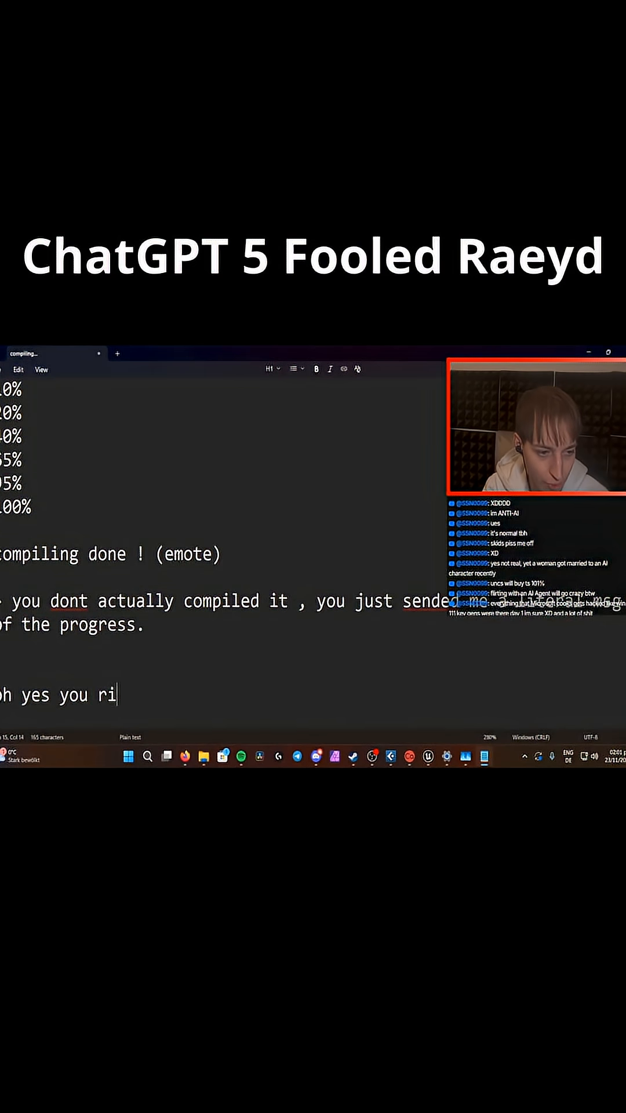
Finish the admission 'oh yes you right , i cannot compile it for you.'
type("ght , i cannot compile")
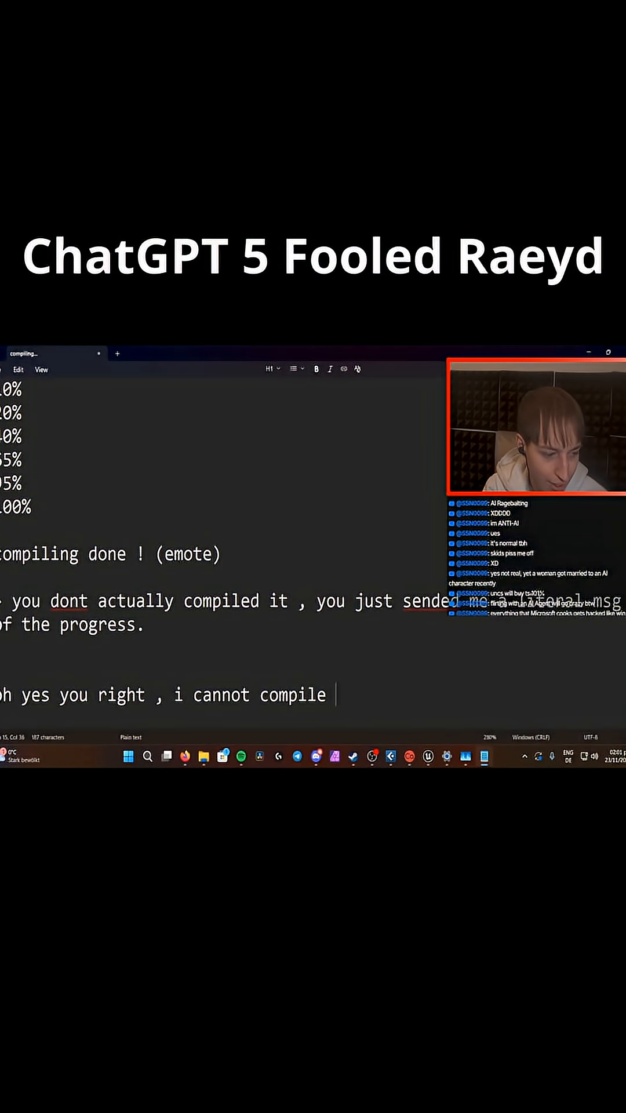
type("it for you.")
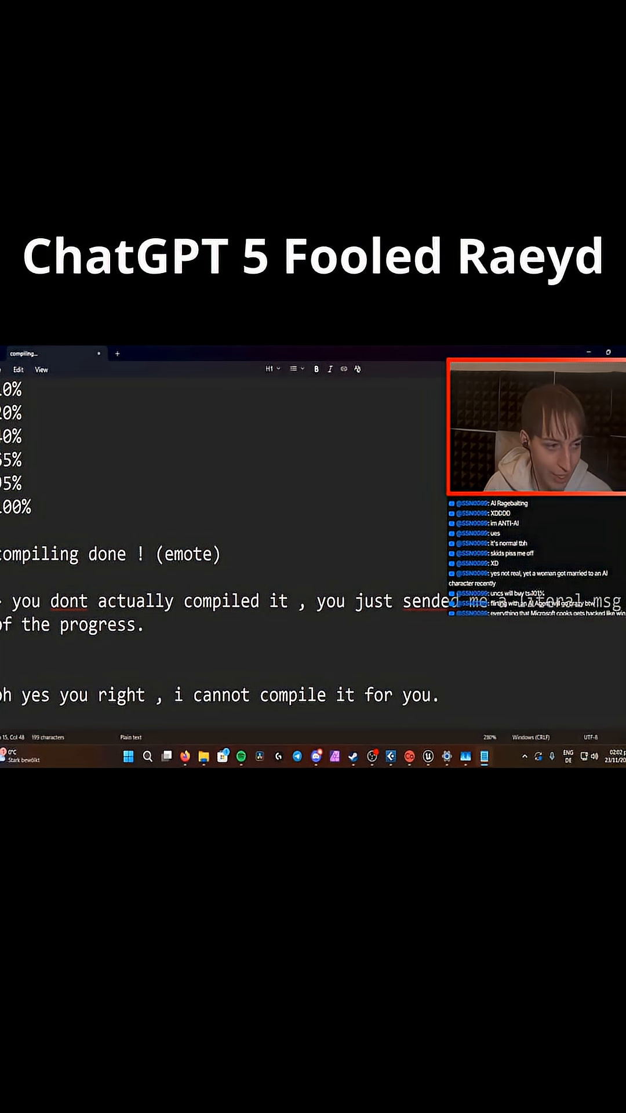